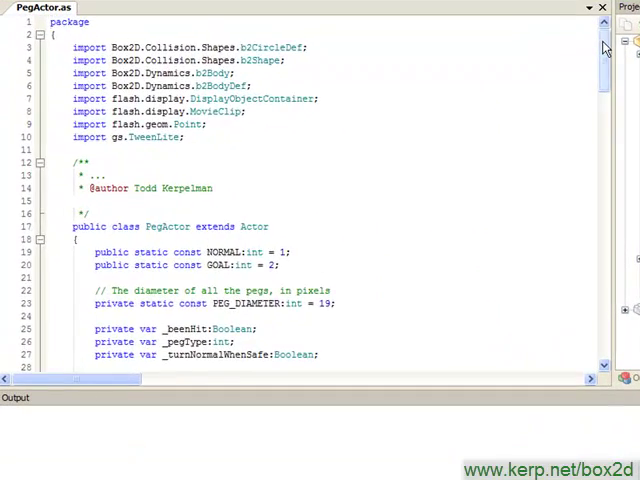
Step: Add _body.SetLinearVelocity(new b2Vec2(Math.random() - .5, Math.random() - .5)); after WakeUp in turnNormal
scroll(down, 3)
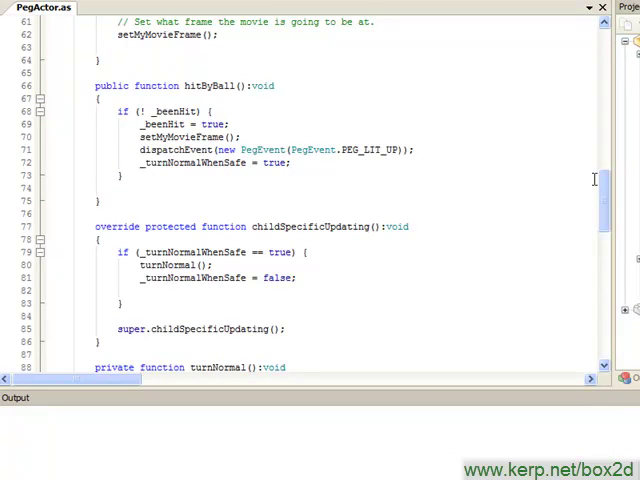
scroll(down, 3)
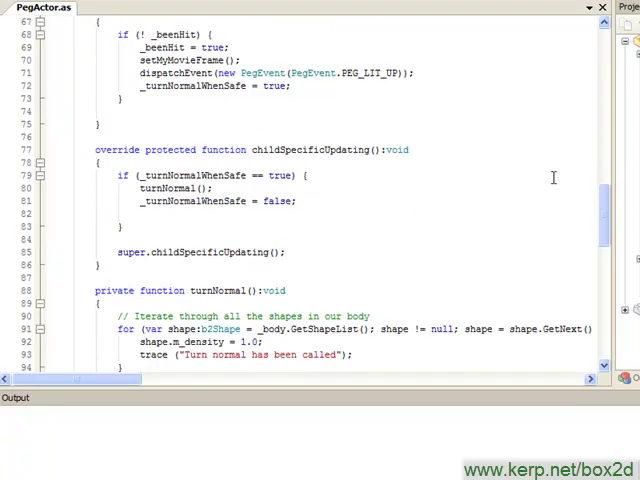
scroll(down, 3)
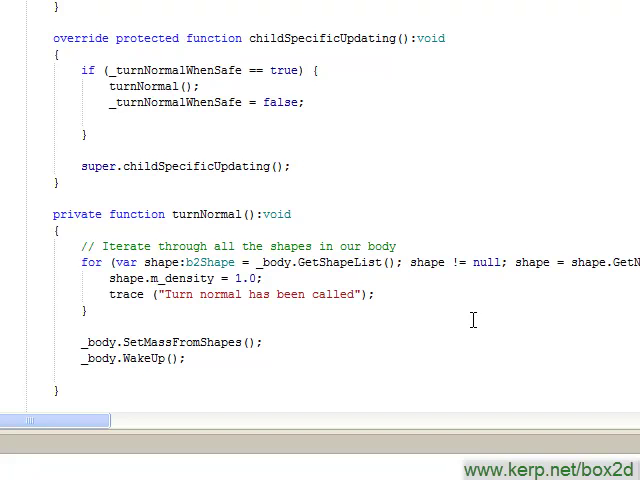
scroll(down, 3)
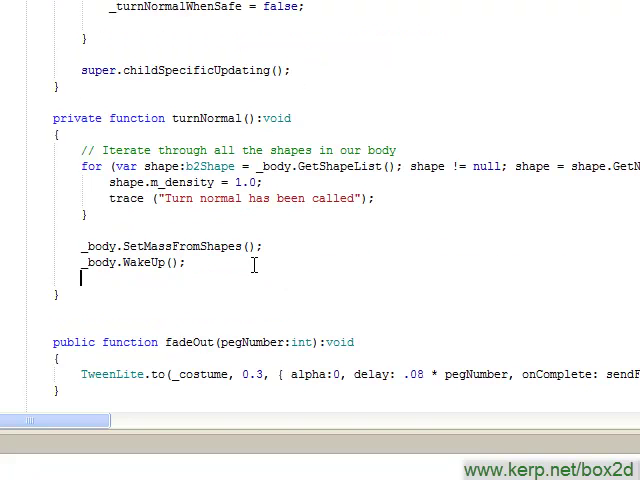
text(_body.SetLinearVelocity()
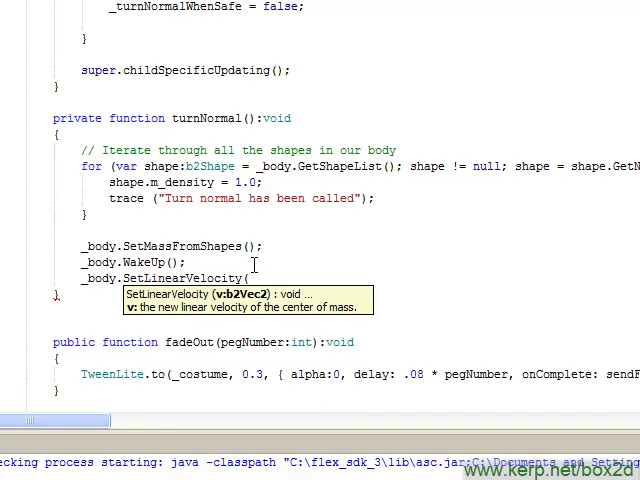
text(new b2Vec2(Math.random()
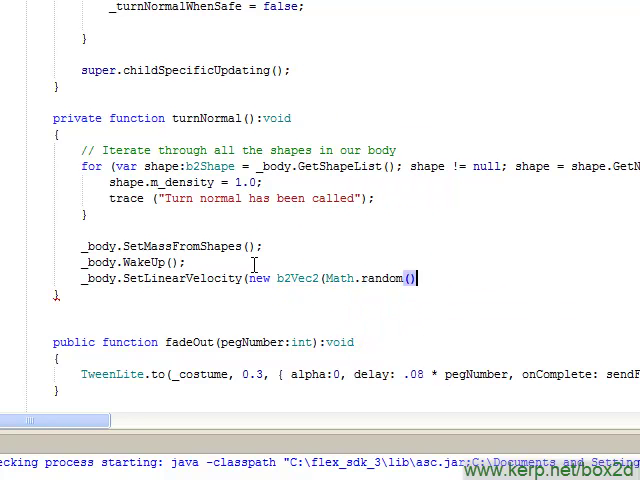
text(- .5, M)
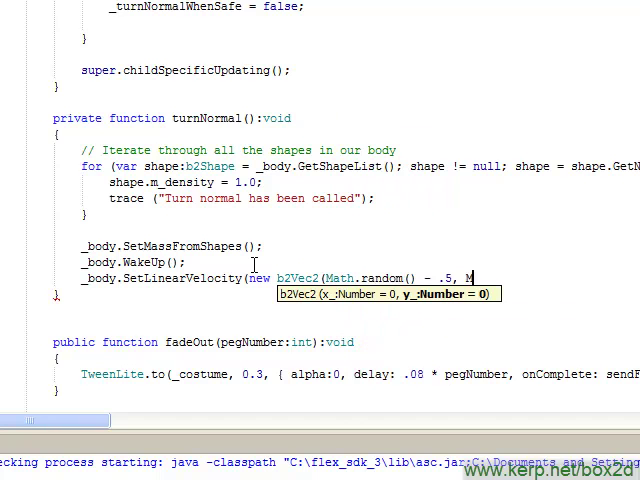
text(Math.random() -)
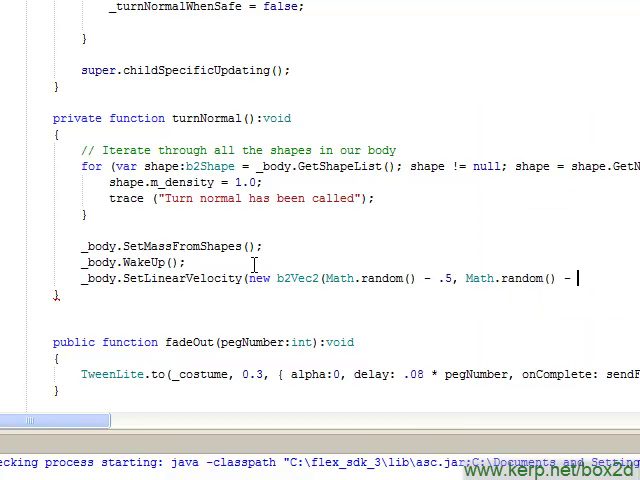
text(.5));)
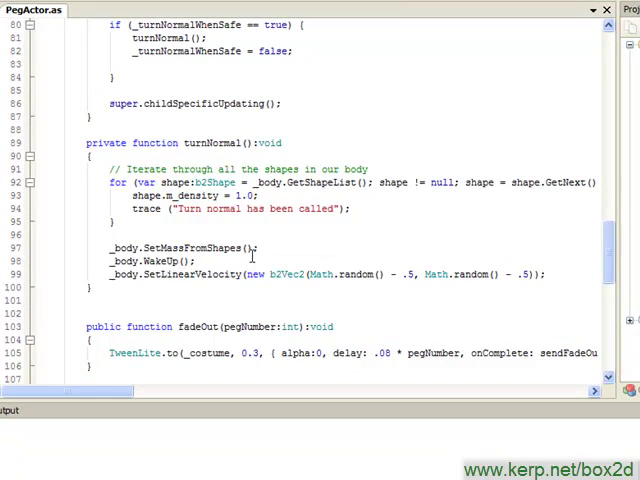
mouse_move(356, 256)
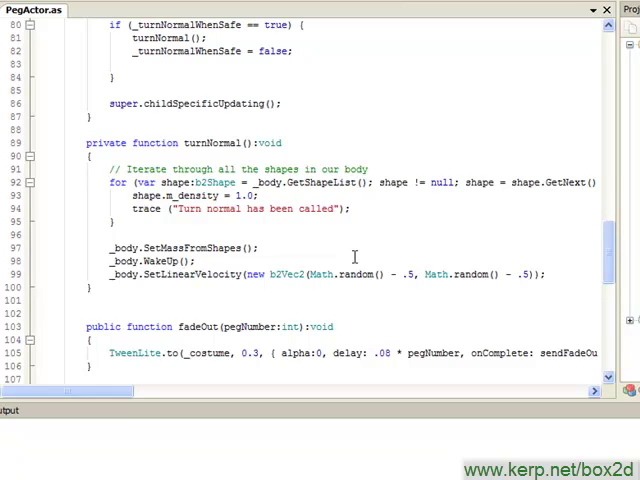
mouse_move(504, 290)
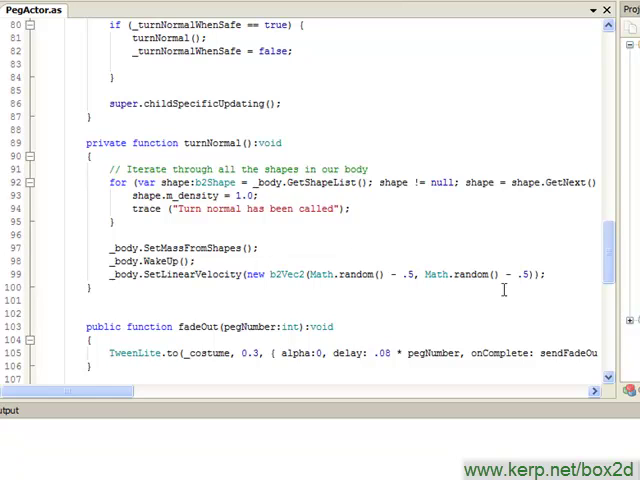
mouse_move(484, 276)
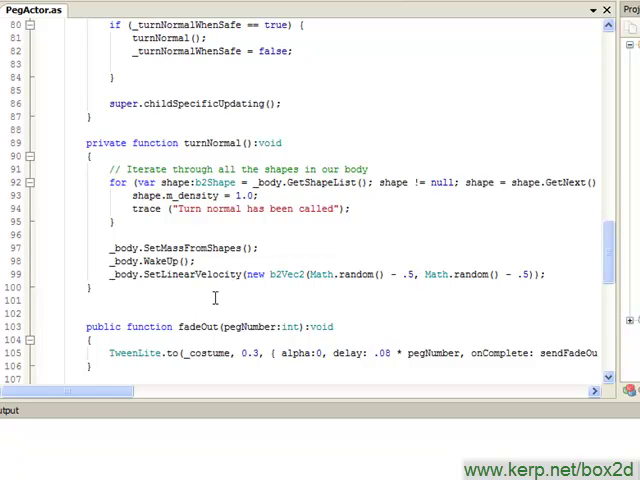
mouse_move(200, 132)
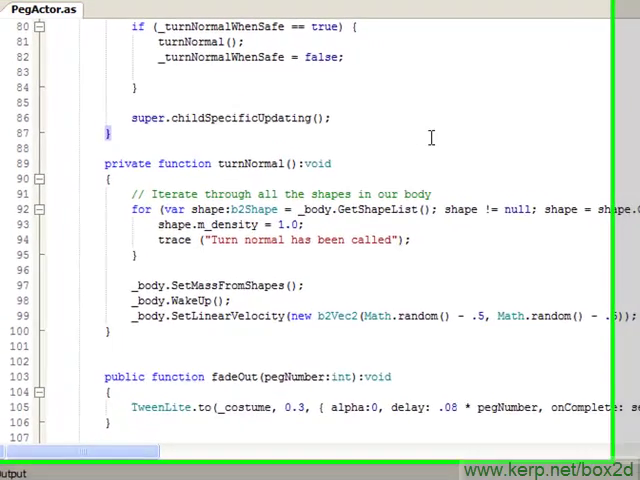
Step: Declare an empty public function setCollisionInfo(ballVel:b2Vec2):void above turnNormal
text(public function ():void)
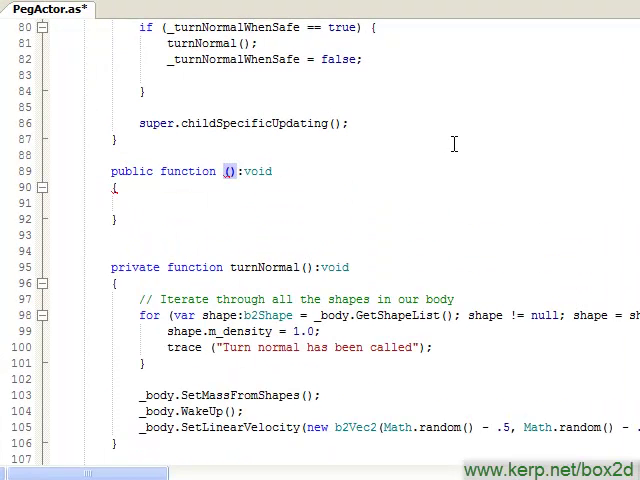
text(setCollision)
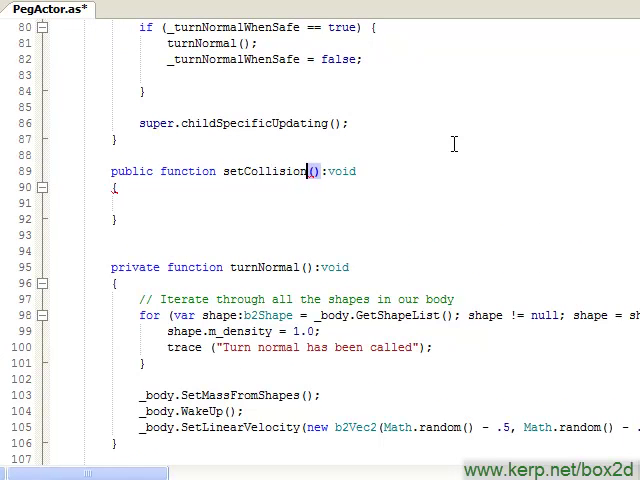
text(Info)
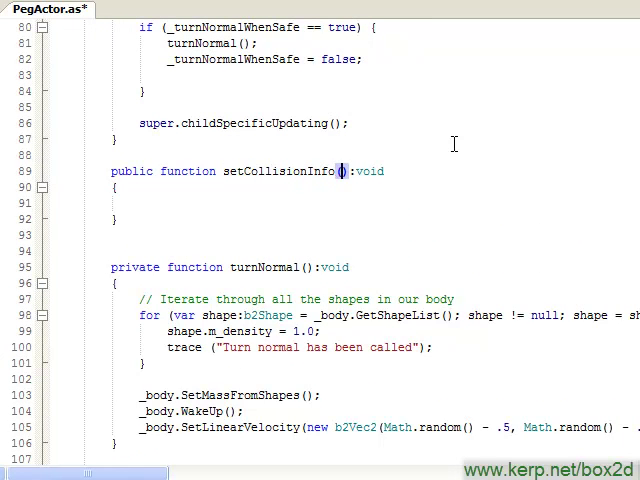
text(ballVe)
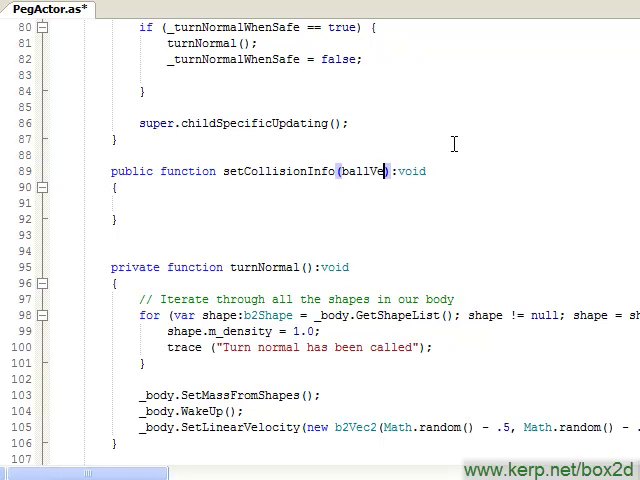
text(l:b2Vec2)
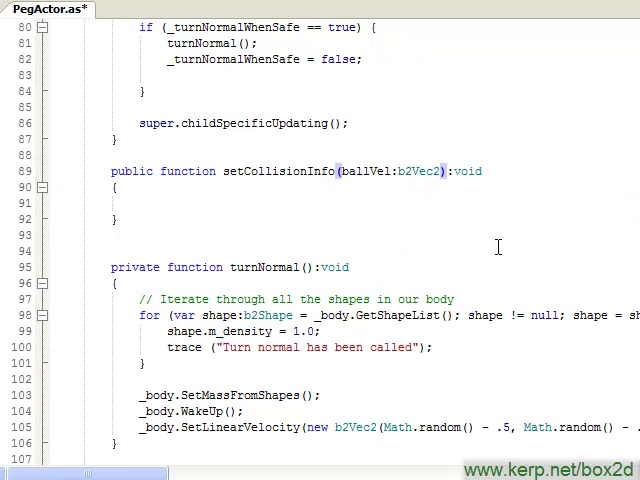
Step: Declare a private var _ballVel:b2Vec2 member field in PegActor
scroll(up, 3)
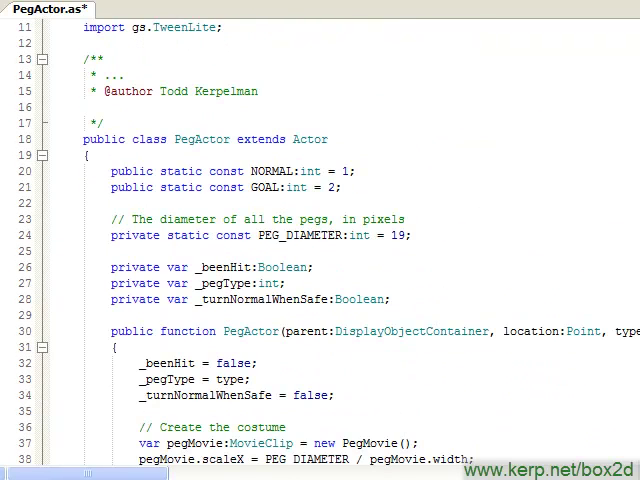
key(Return)
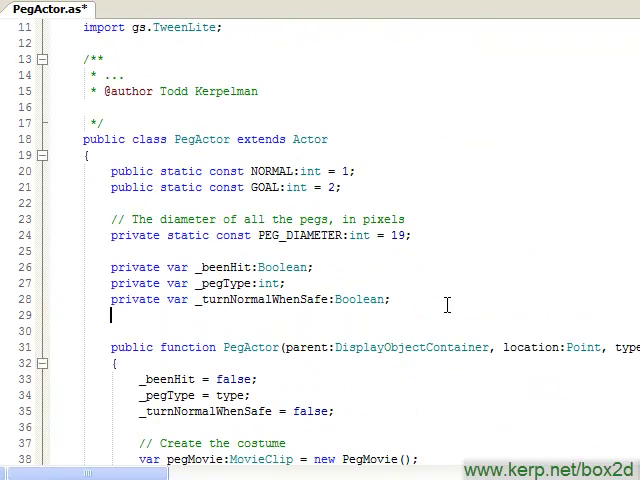
text(private var)
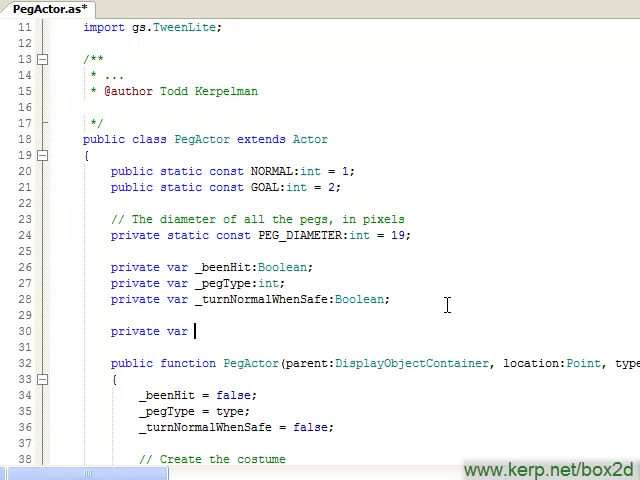
text(_ballVel:b2Vec2)
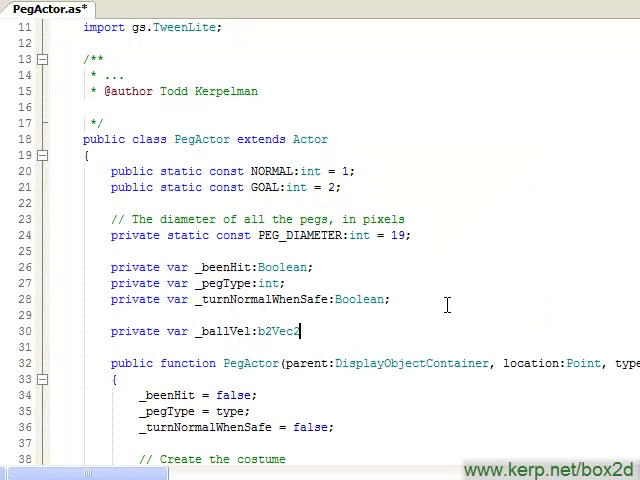
scroll(down, 3)
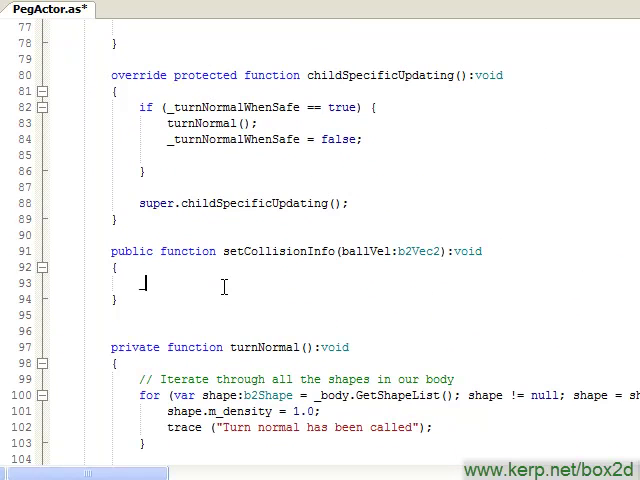
Step: Make setCollisionInfo store _ballVel = ballVel.Copy();
text(_ballVel =)
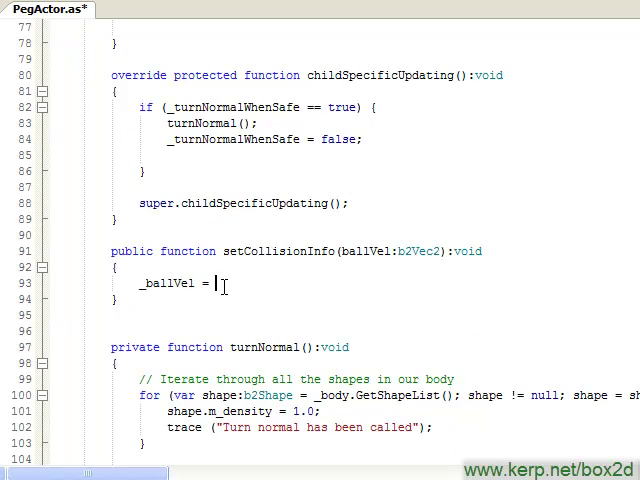
text(ballVel)
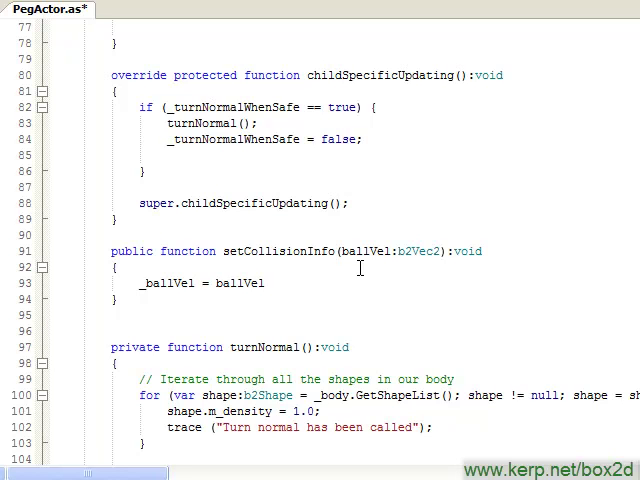
text(.Copy)
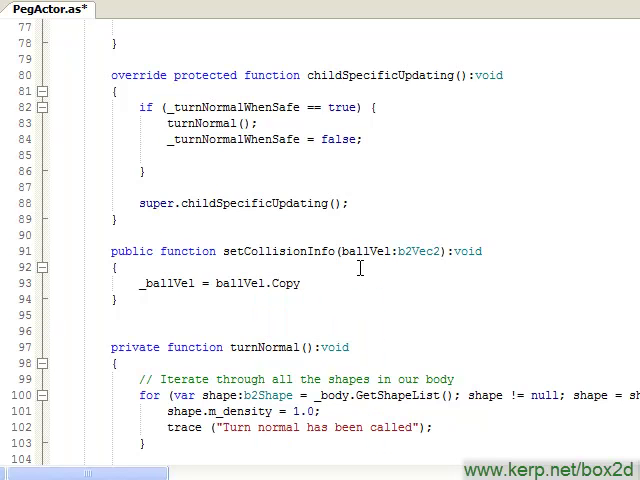
text(();)
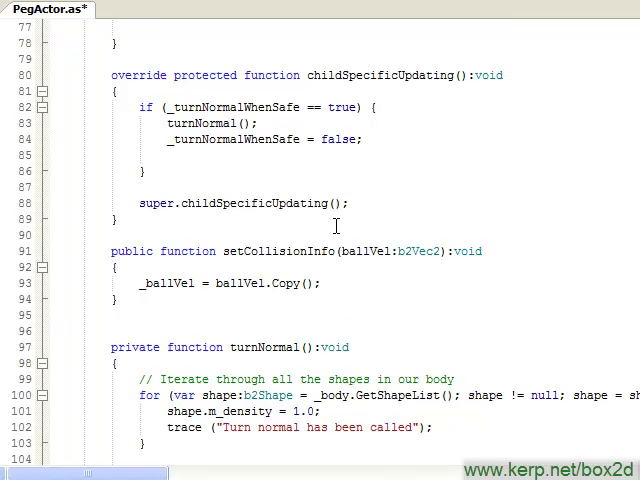
Step: Replace turnNormal's random SetLinearVelocity argument with _ballVel
scroll(down, 3)
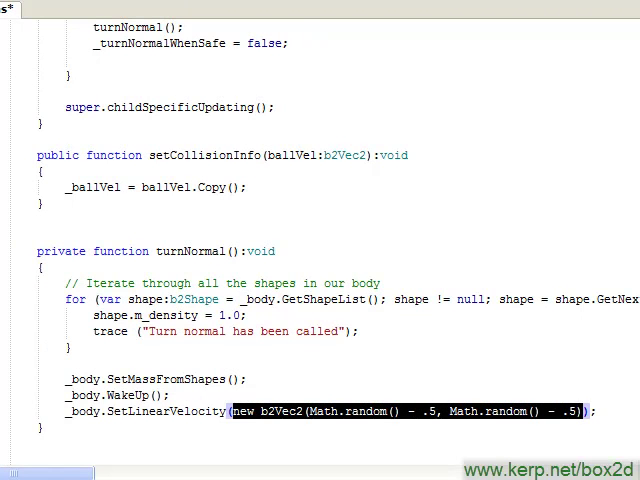
key(Delete)
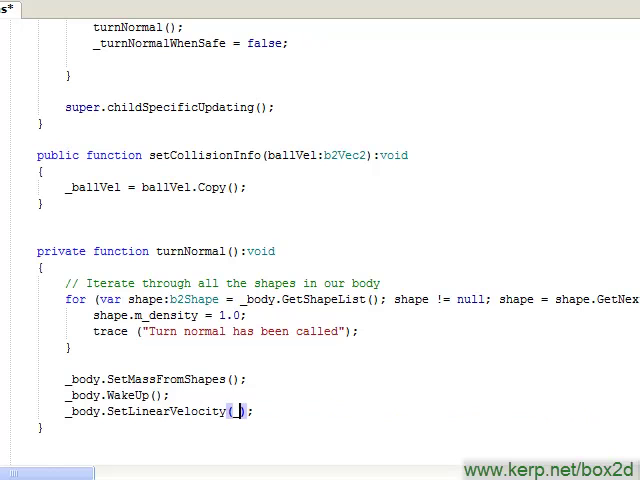
text(_ballVel)
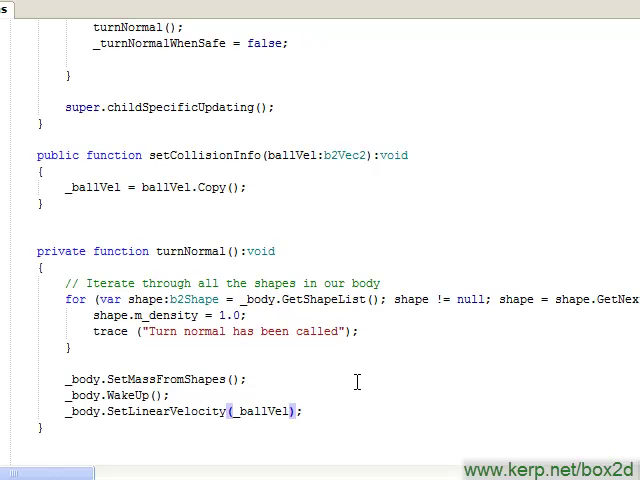
mouse_move(376, 156)
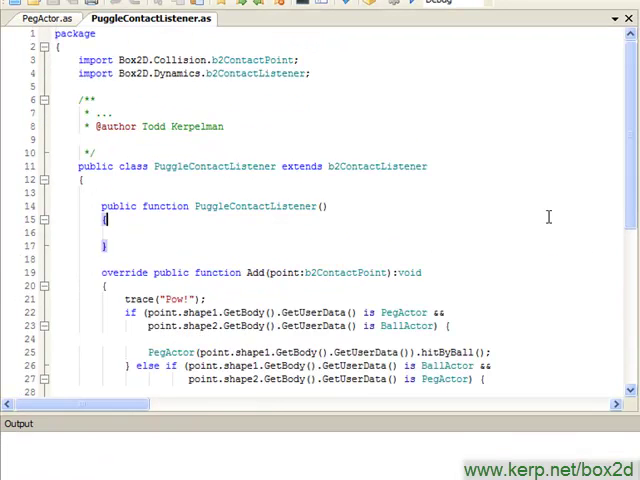
Step: After hitByBall, start PegActor(point.shape1.GetBody().GetUserData()).setCollisionInfo on a new line
scroll(down, 3)
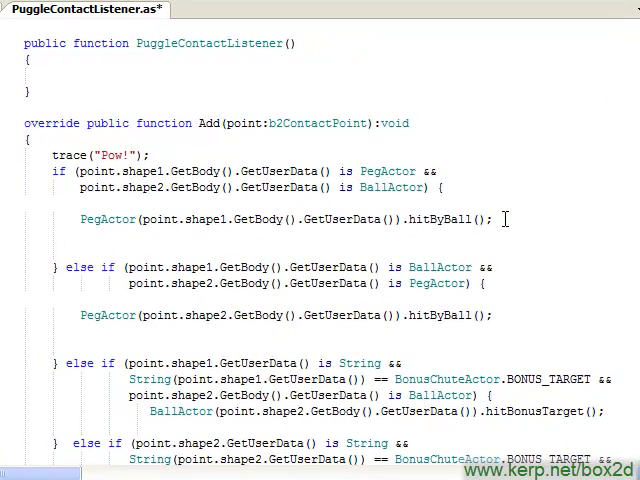
click(80, 236)
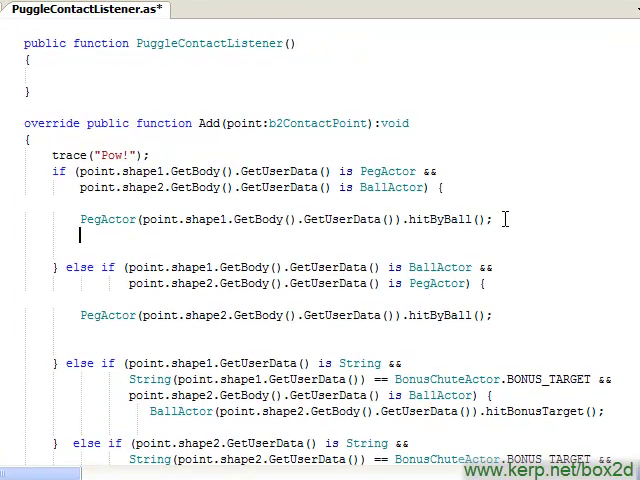
text(PegActor (p)
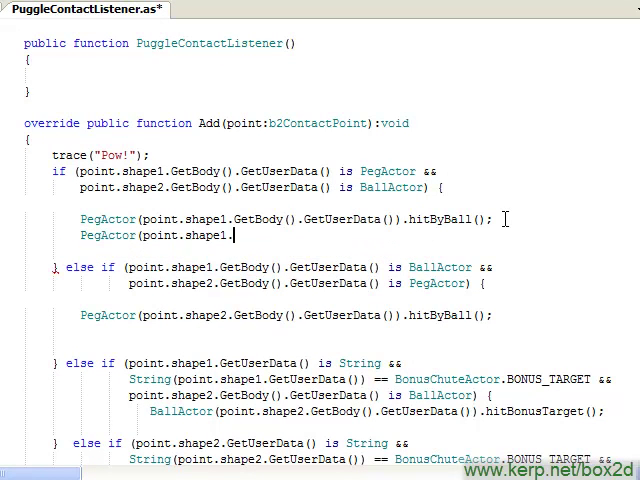
text(.GetBody().GetUserData()
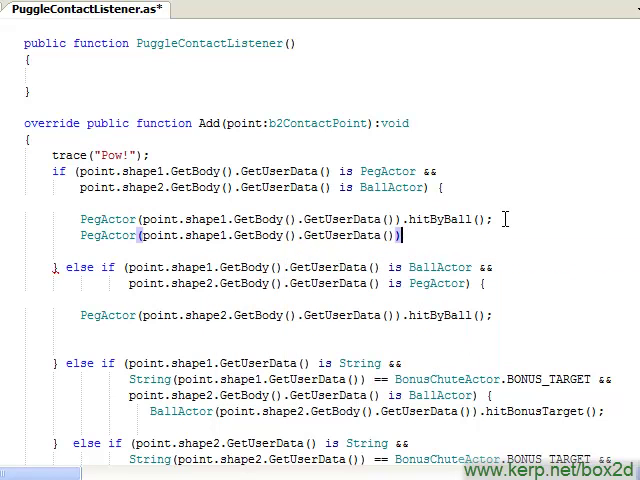
text(.)
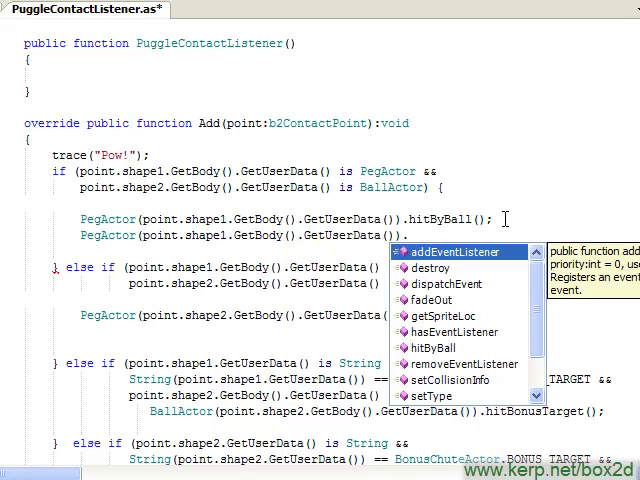
text(setCollisionInfo)
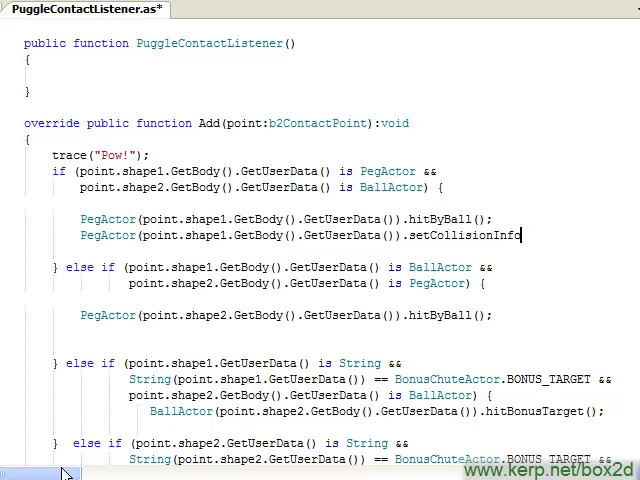
Step: Pass point.shape2.GetBody().GetLinearVelocity() as the setCollisionInfo argument
scroll(right, 3)
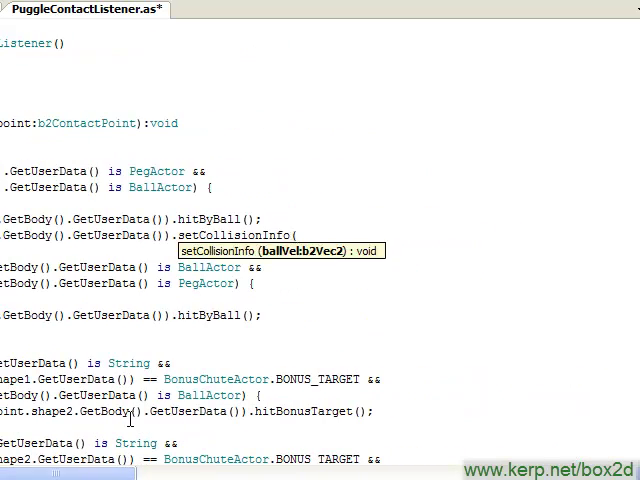
text(point.shape2.GetBody)
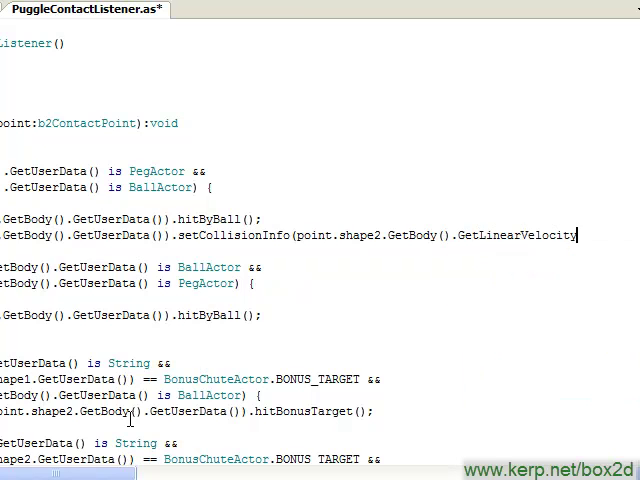
text(());)
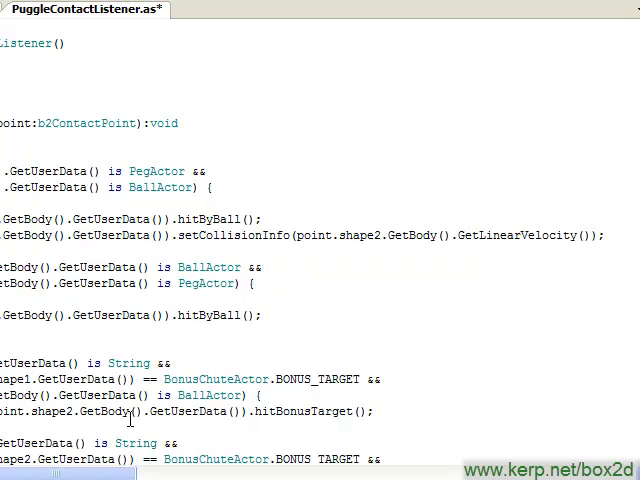
scroll(left, 3)
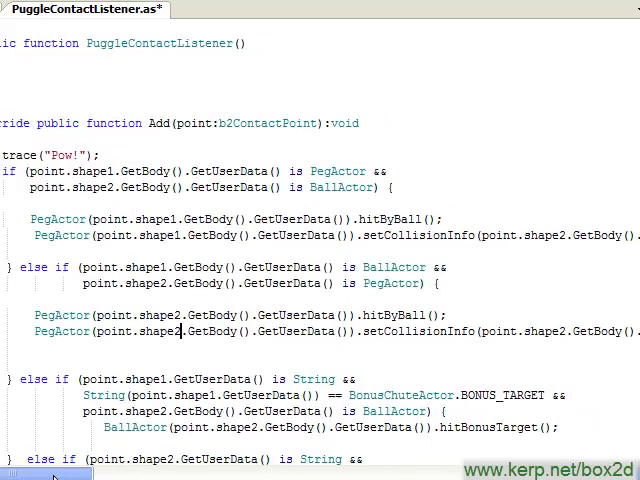
Step: Add the setCollisionInfo call to the ball-first else-if branch with swapped shape references
scroll(right, 3)
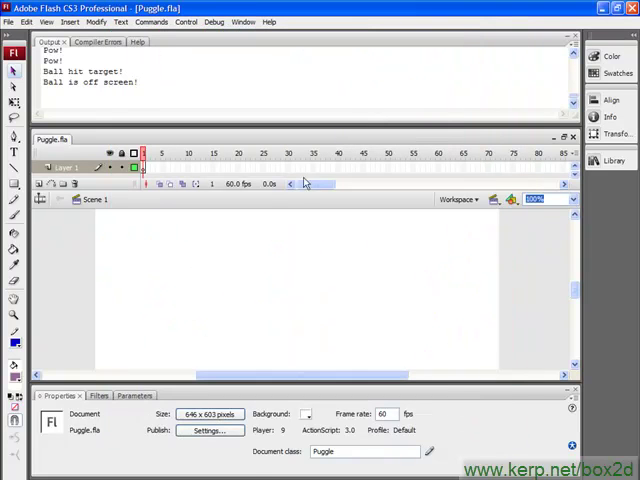
mouse_move(256, 228)
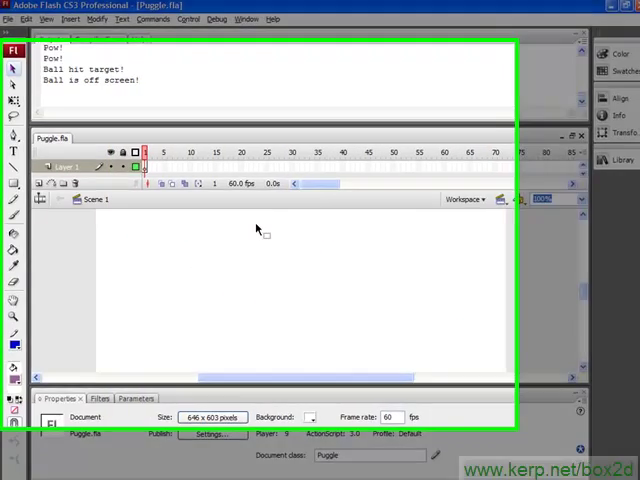
Step: Remove .Copy() so setCollisionInfo assigns ballVel directly to _ballVel, demonstrating the reference bug
click(136, 10)
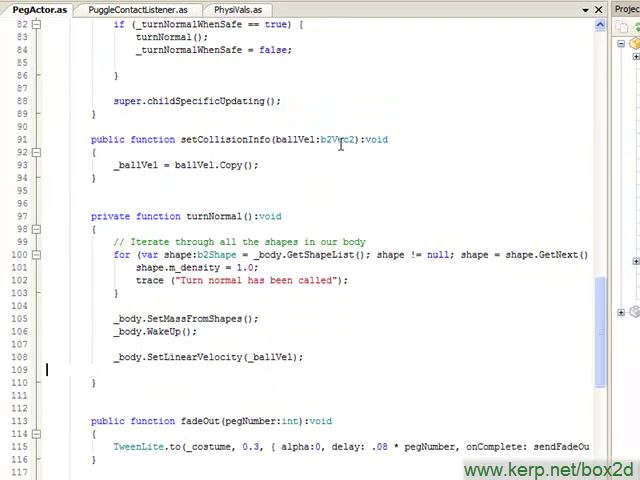
scroll(up, 3)
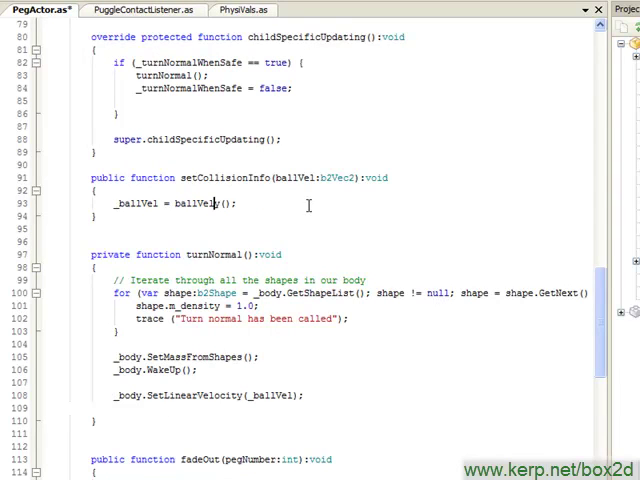
key(Backspace)
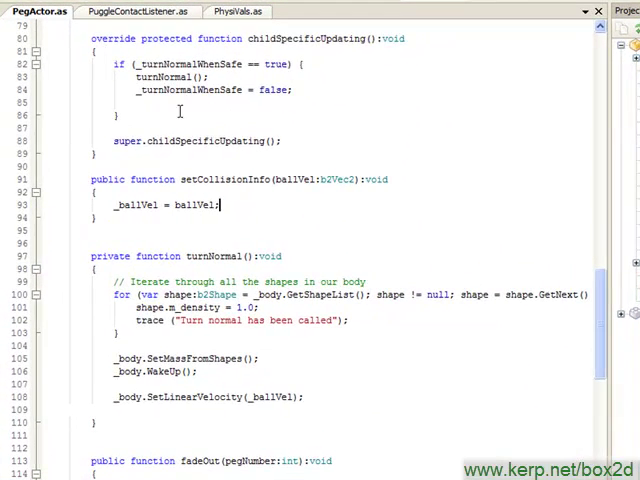
mouse_move(296, 372)
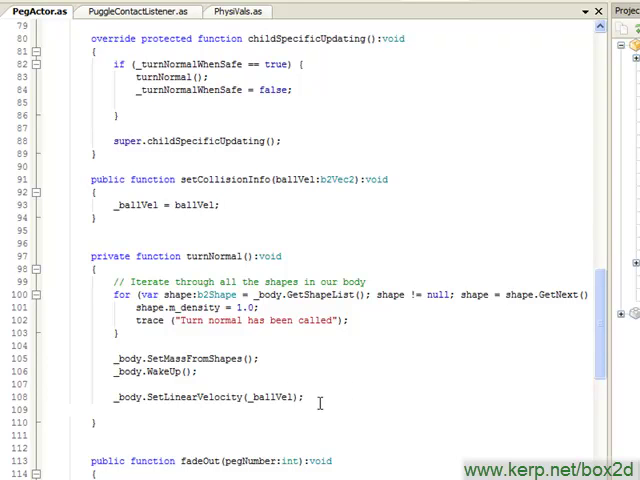
mouse_move(420, 412)
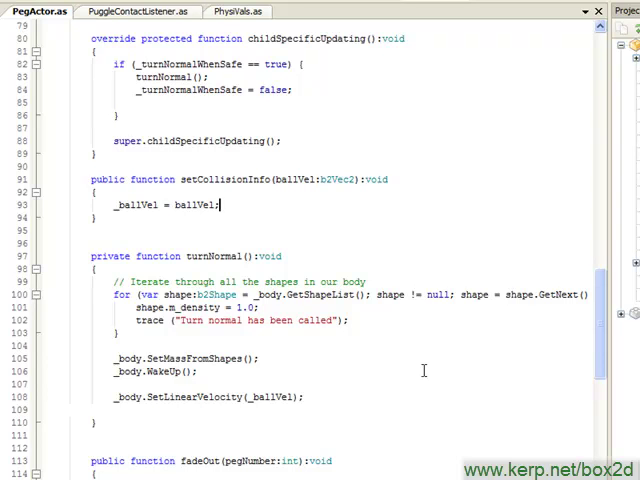
mouse_move(392, 384)
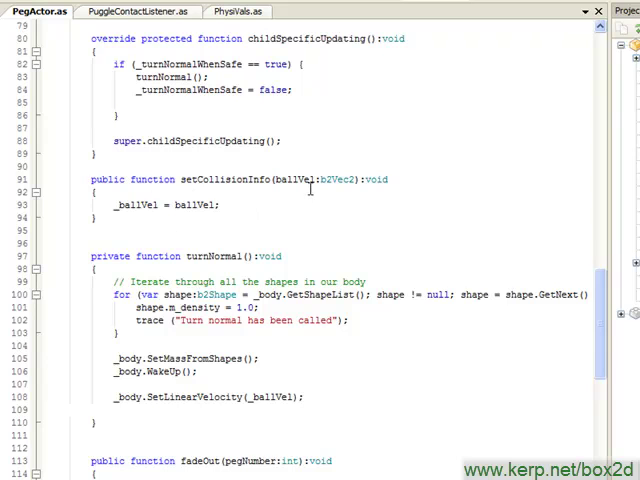
Step: Restore ballVel.Copy() in setCollisionInfo so _ballVel holds a copy again
click(216, 204)
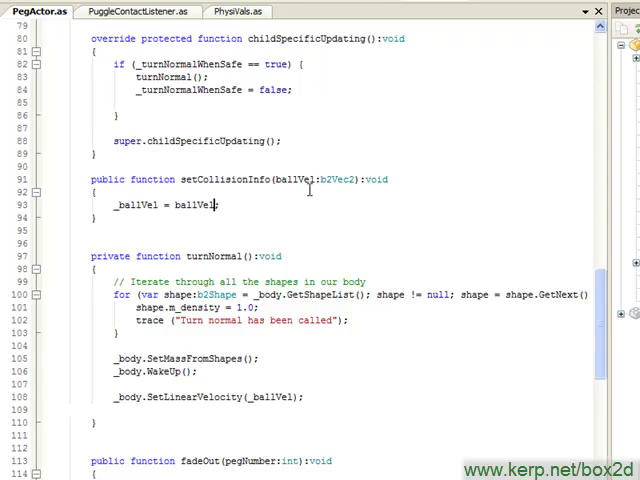
text(.Copy()
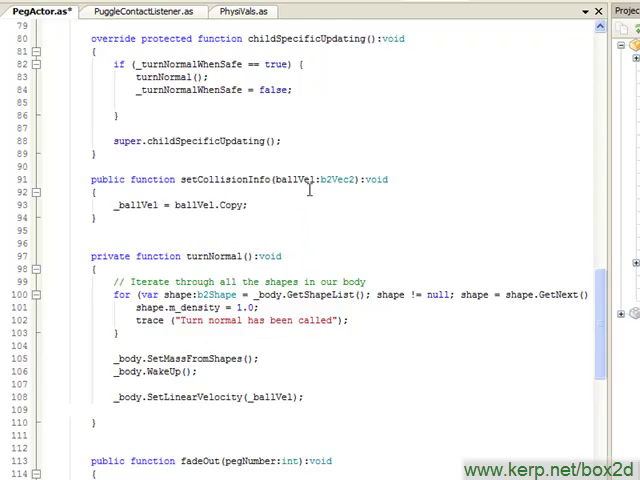
double_click(252, 204)
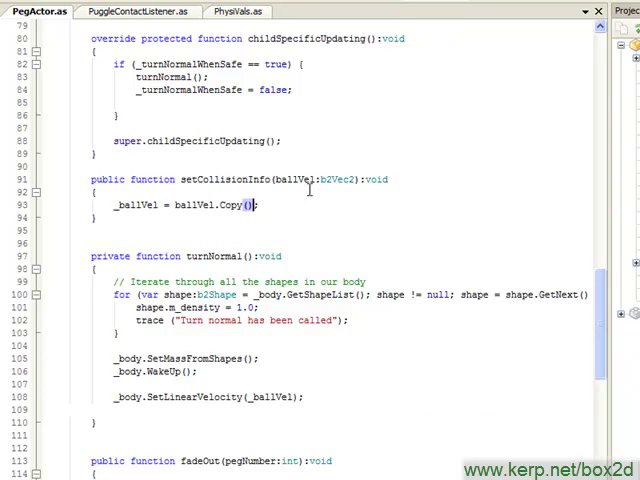
scroll(down, 3)
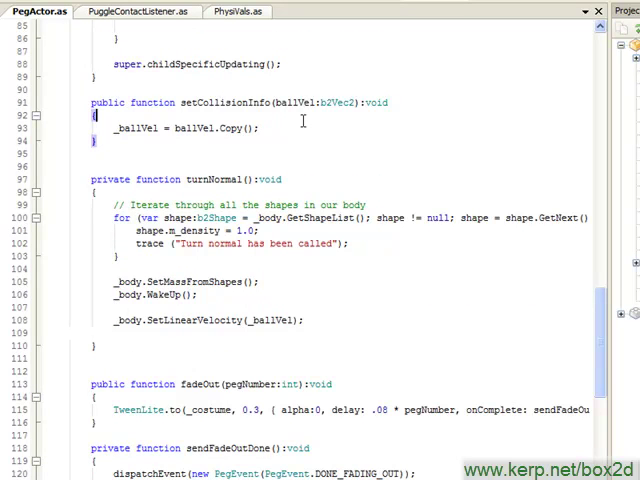
scroll(down, 3)
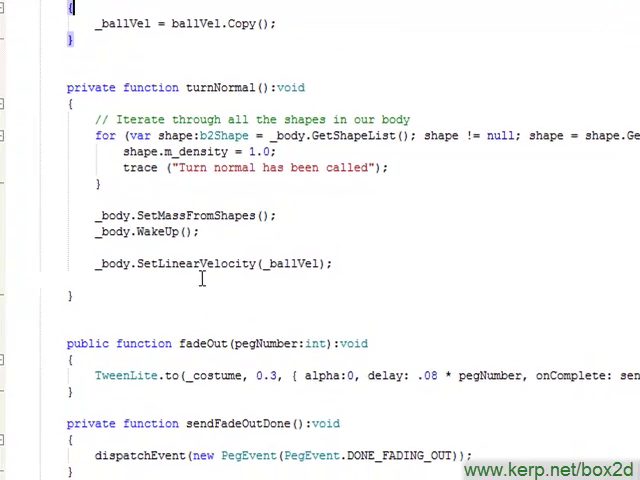